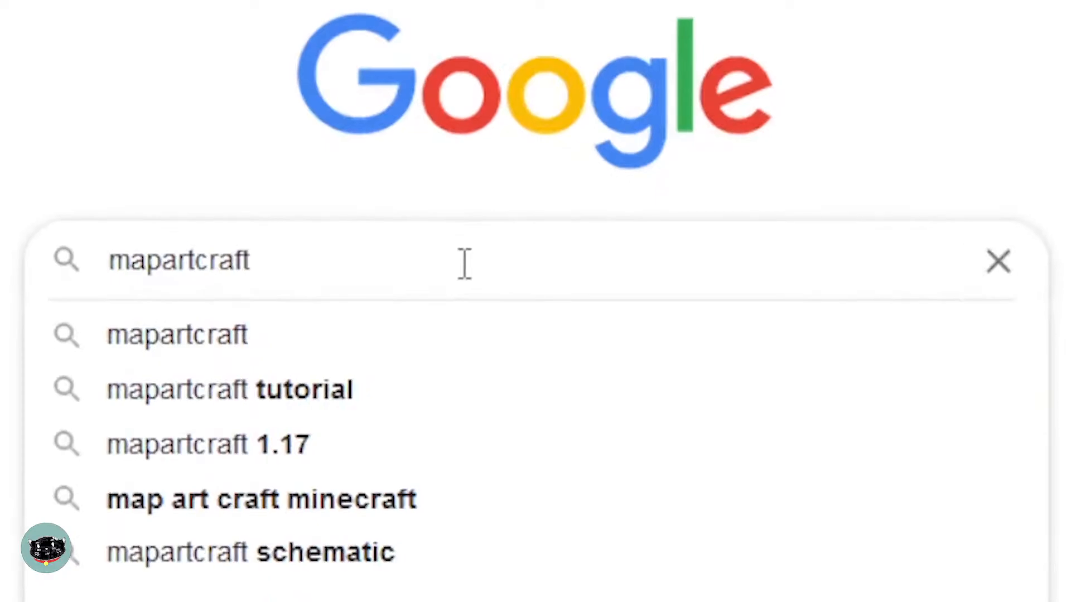
Run the Google search for mapartcraft.
{"action": "key", "text": "Enter"}
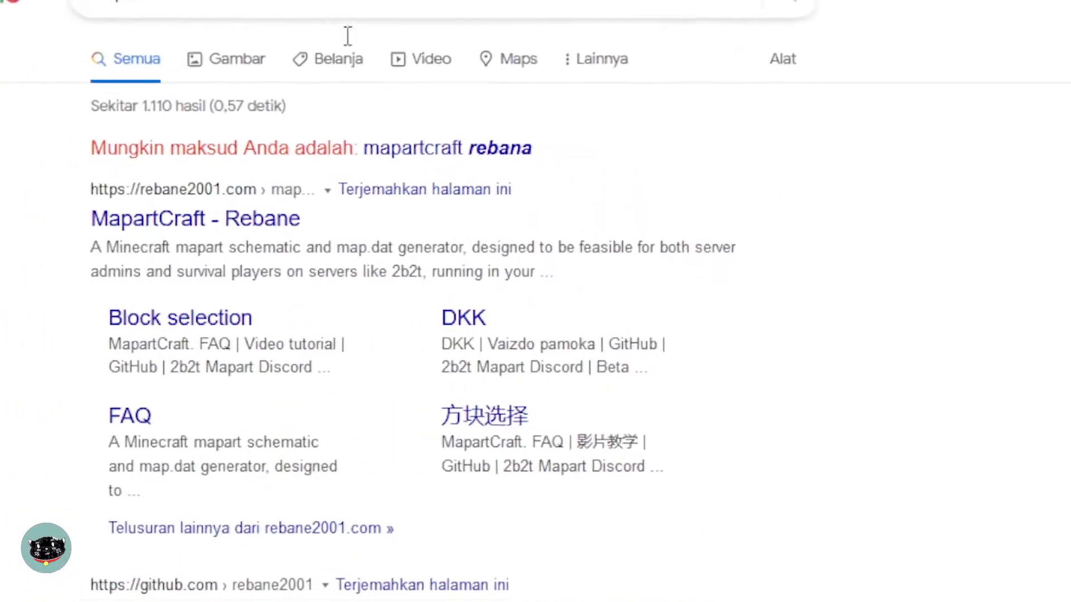
Open the MapartCraft site by Rebane from the search results.
{"action": "left_click", "coordinate": [194, 219]}
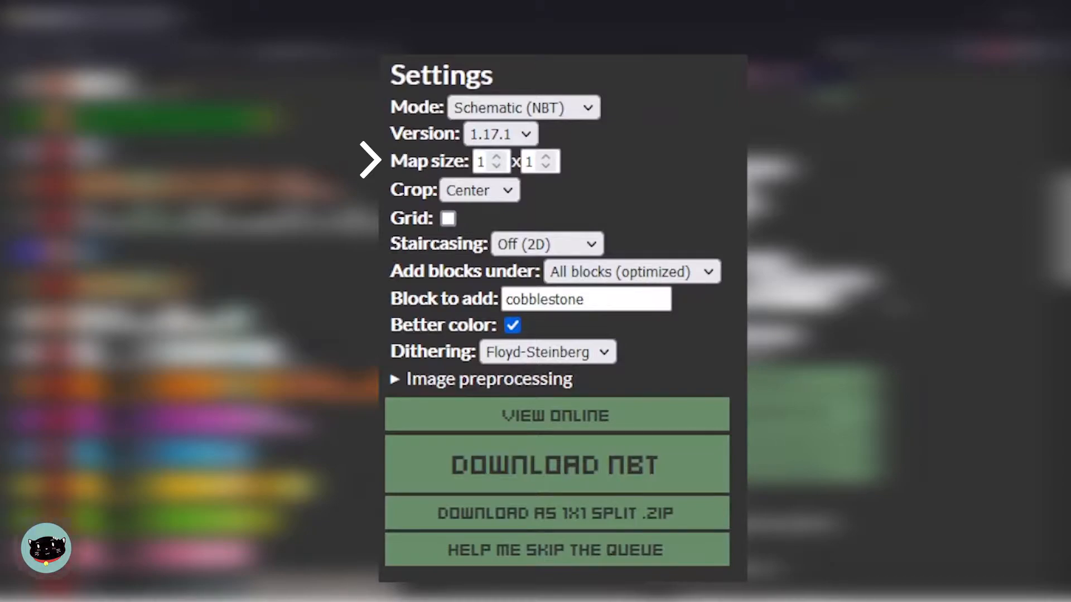
{"action": "mouse_move", "coordinate": [369, 244]}
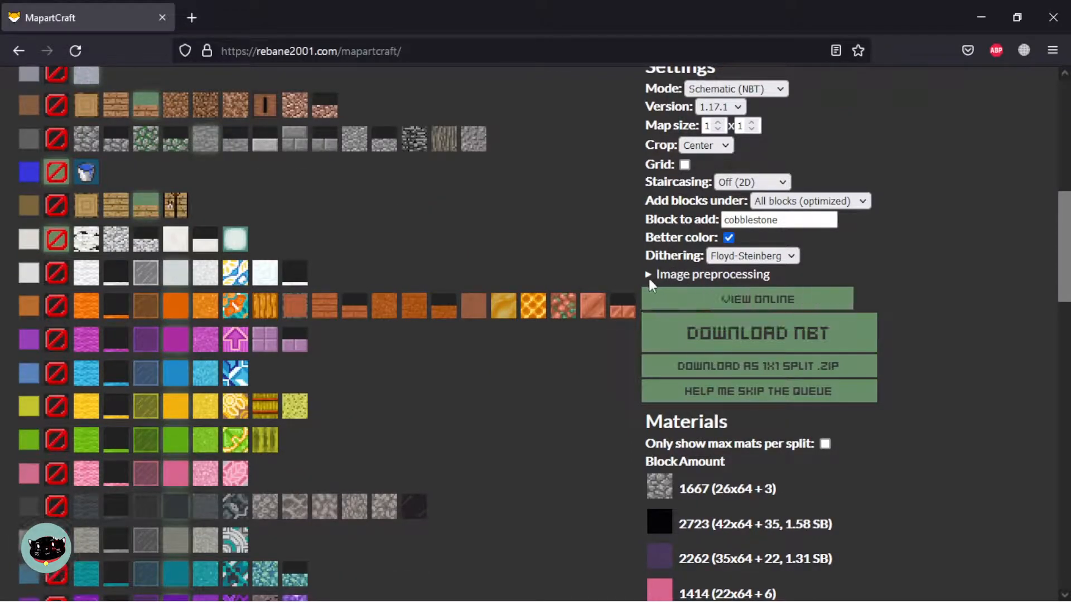
View the 128×2×129 3D preview and download the NBT schematic.
{"action": "left_click", "coordinate": [757, 299]}
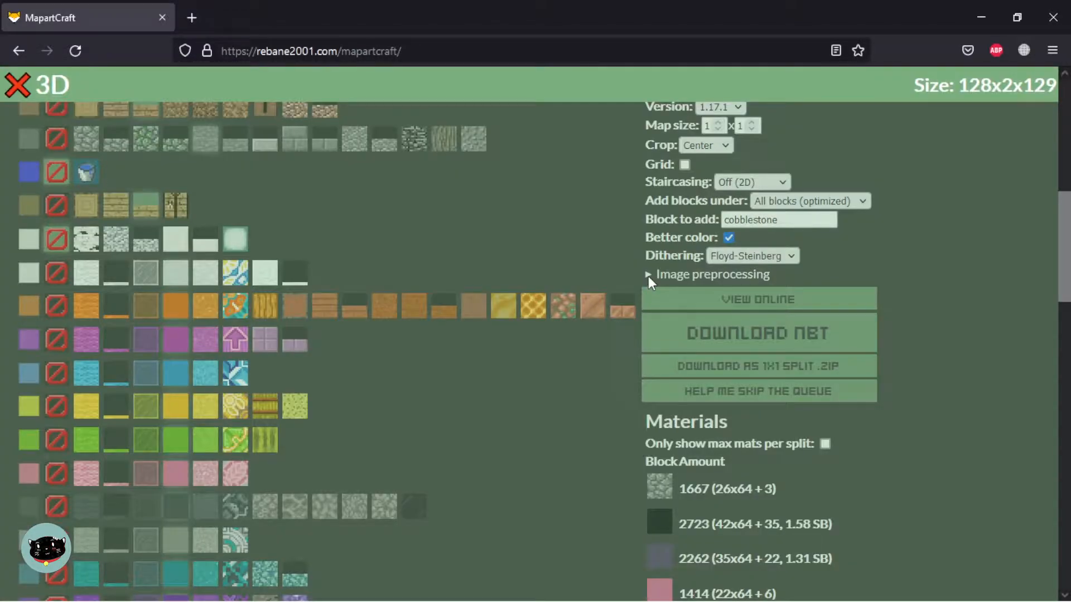
{"action": "left_click", "coordinate": [757, 299]}
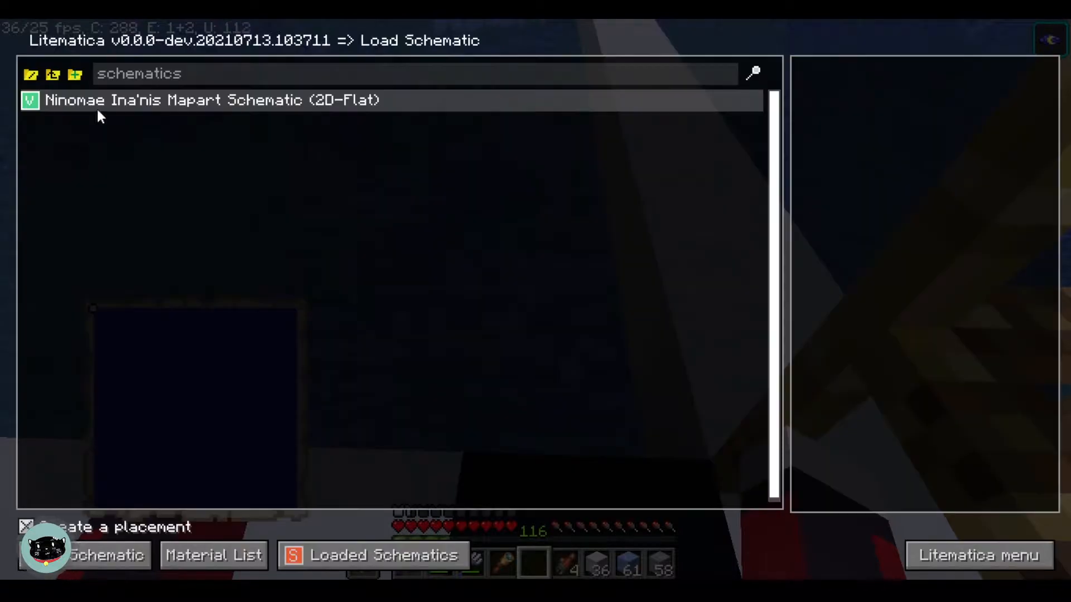
Load the Ninomae Ina'nis mapart schematic as a placement and lower its Y coordinate.
{"action": "left_click", "coordinate": [107, 555]}
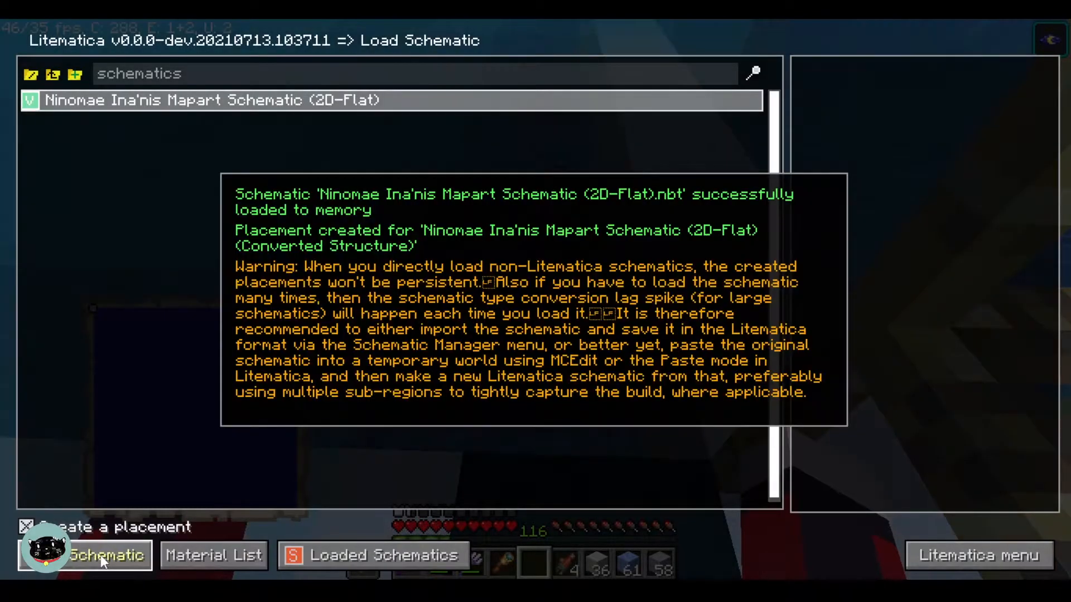
{"action": "key", "text": "Escape"}
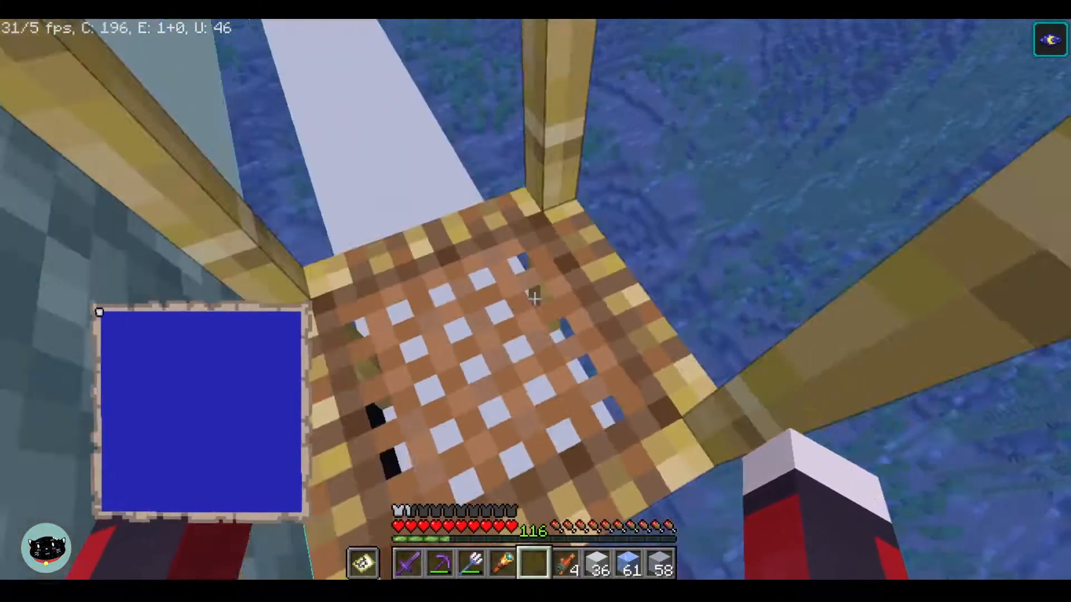
{"action": "key", "text": "m"}
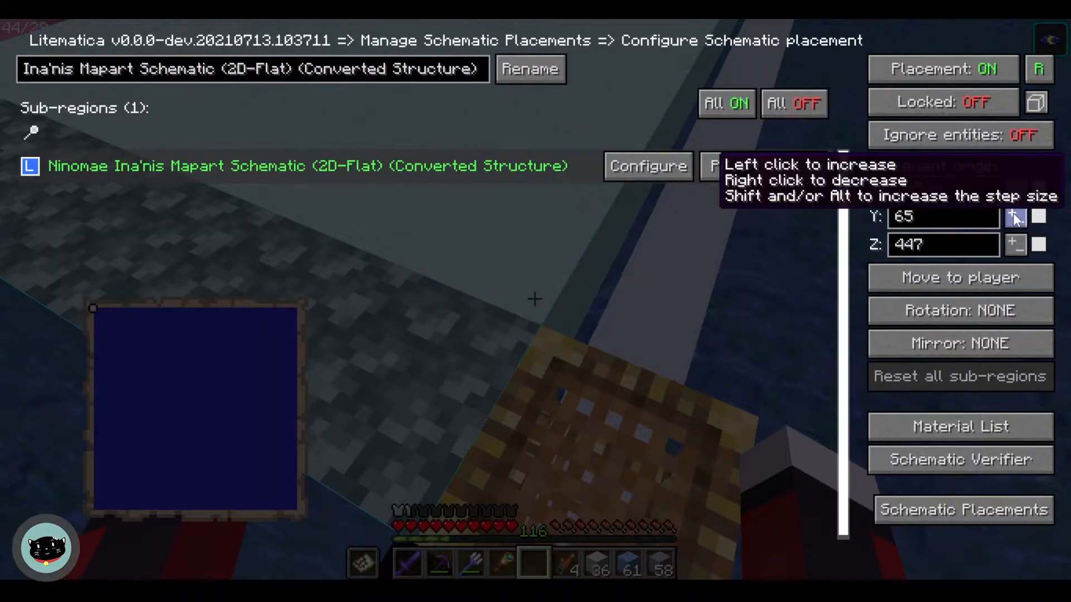
{"action": "right_click", "coordinate": [1014, 218]}
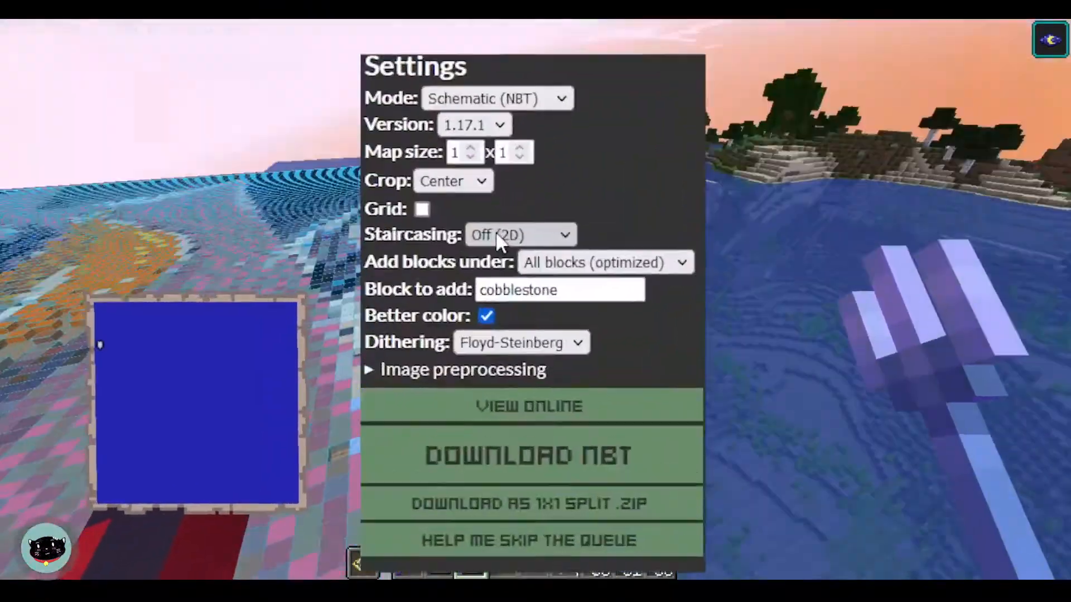
Switch to the downloads folder holding the Litematica, MaLiLib and Fabric installer files.
{"action": "left_click", "coordinate": [529, 455]}
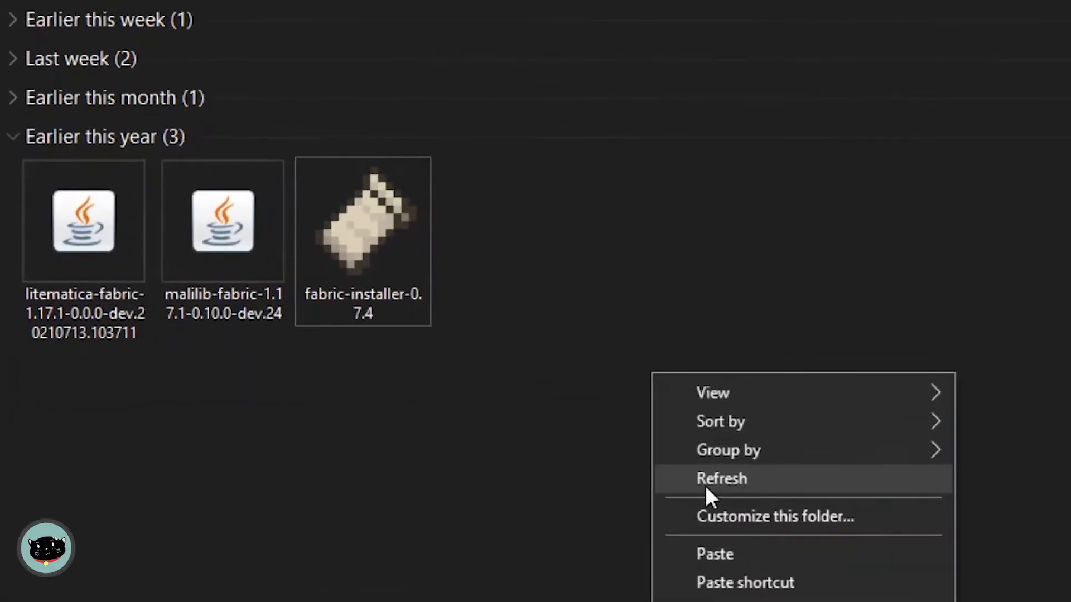
Install Fabric for 1.17.1 and paste the Litematica and MaLiLib jars into .minecraft/mods.
{"action": "double_click", "coordinate": [363, 219]}
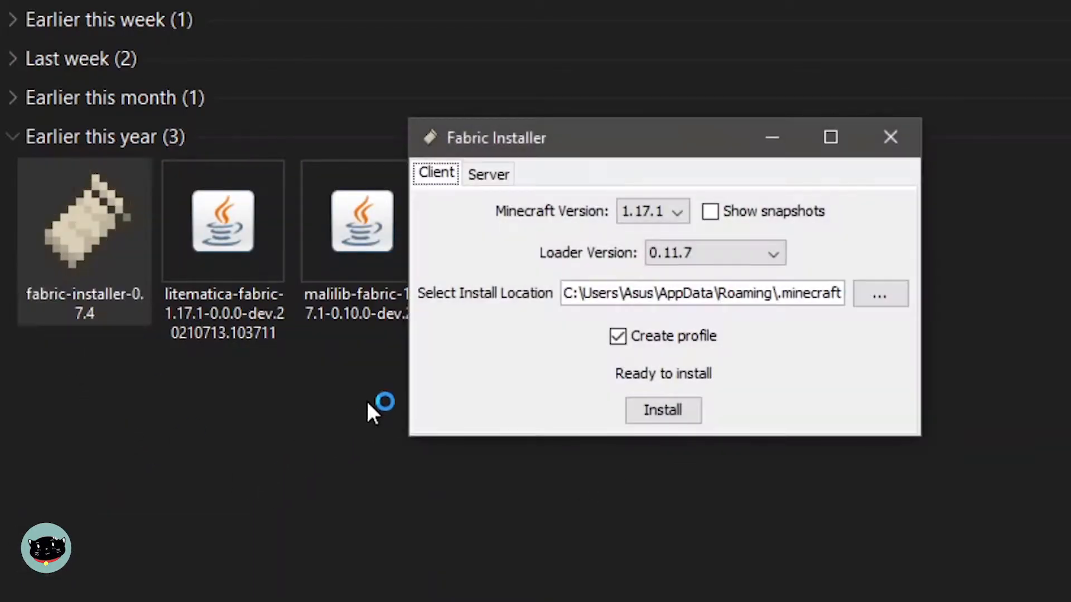
{"action": "left_click", "coordinate": [890, 137]}
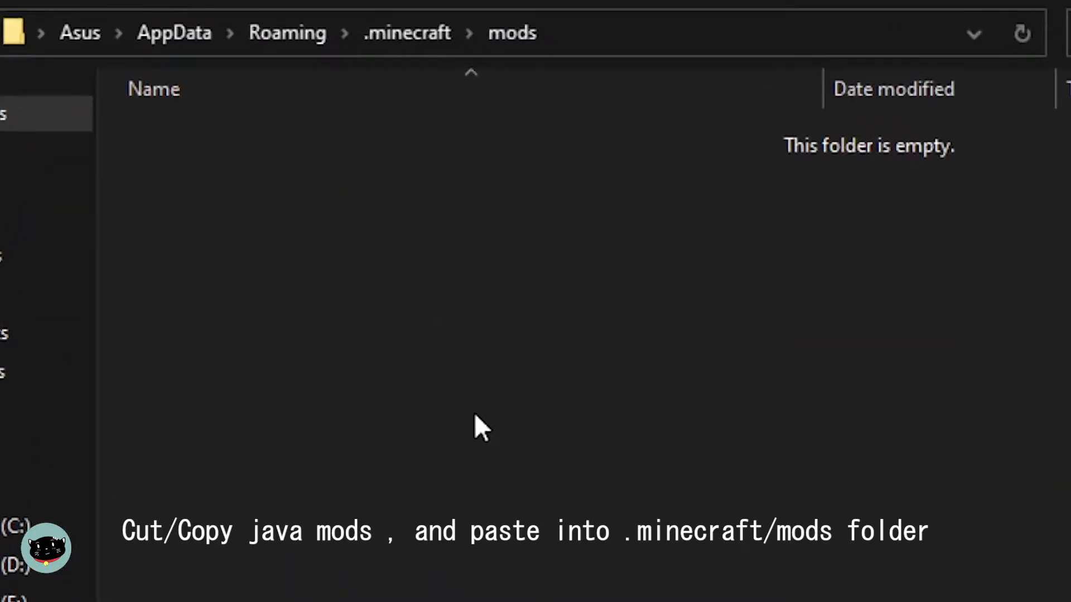
{"action": "right_click", "coordinate": [482, 427]}
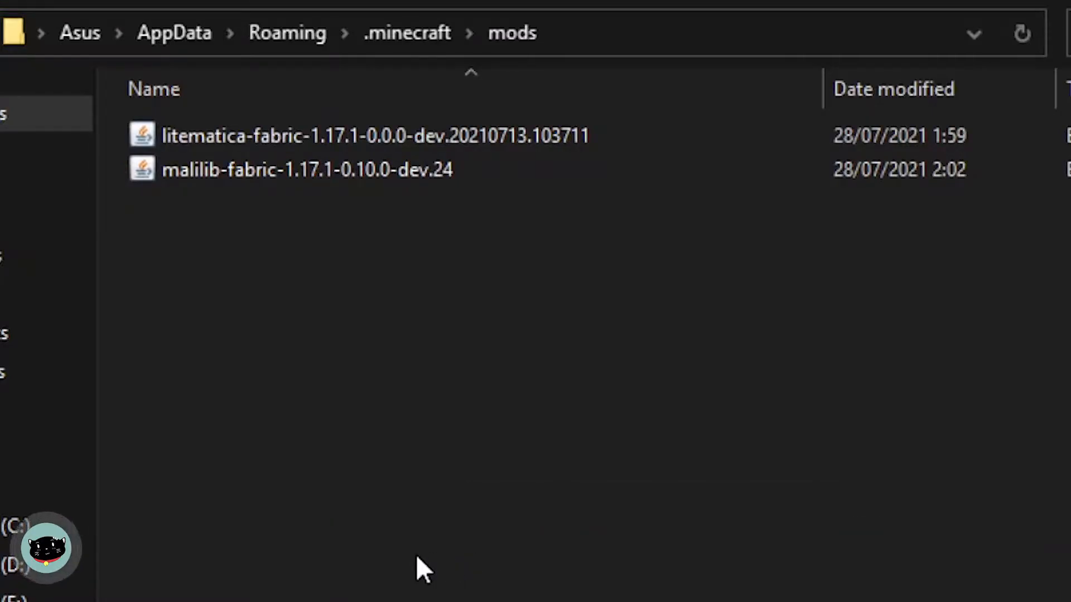
{"action": "key", "text": "Win+r"}
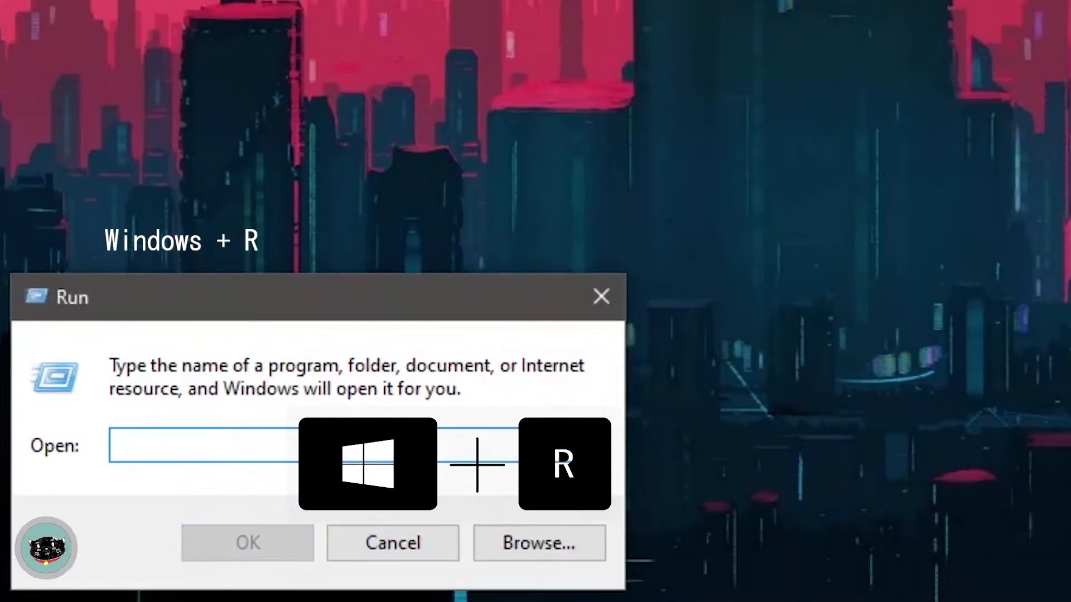
Go to %appdata%/.minecraft/schematics and paste the 2D-Flat .nbt schematic there.
{"action": "type", "text": "%"}
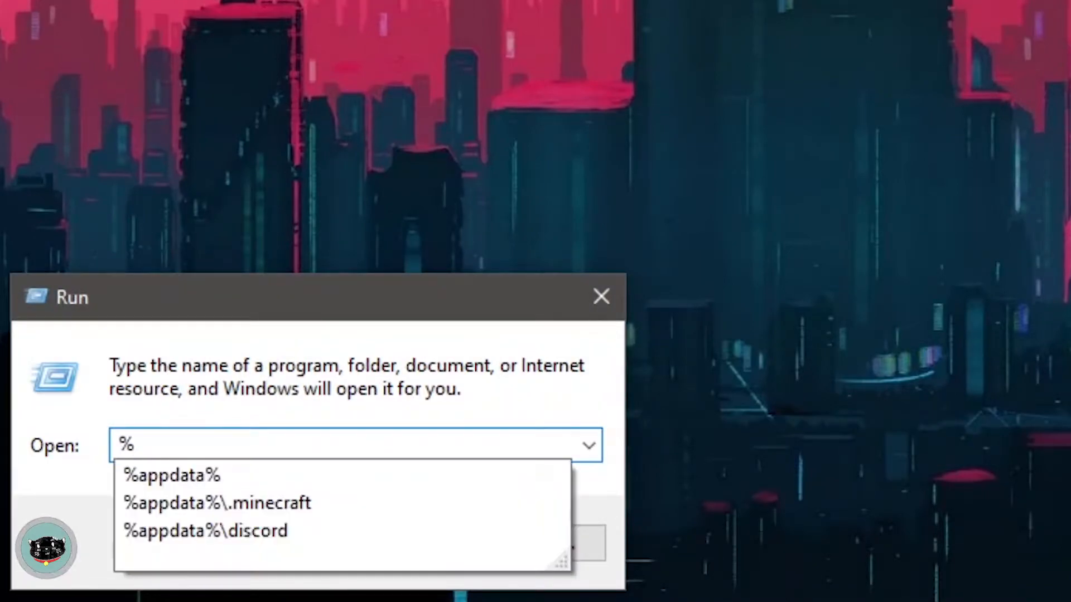
{"action": "type", "text": "appdata%"}
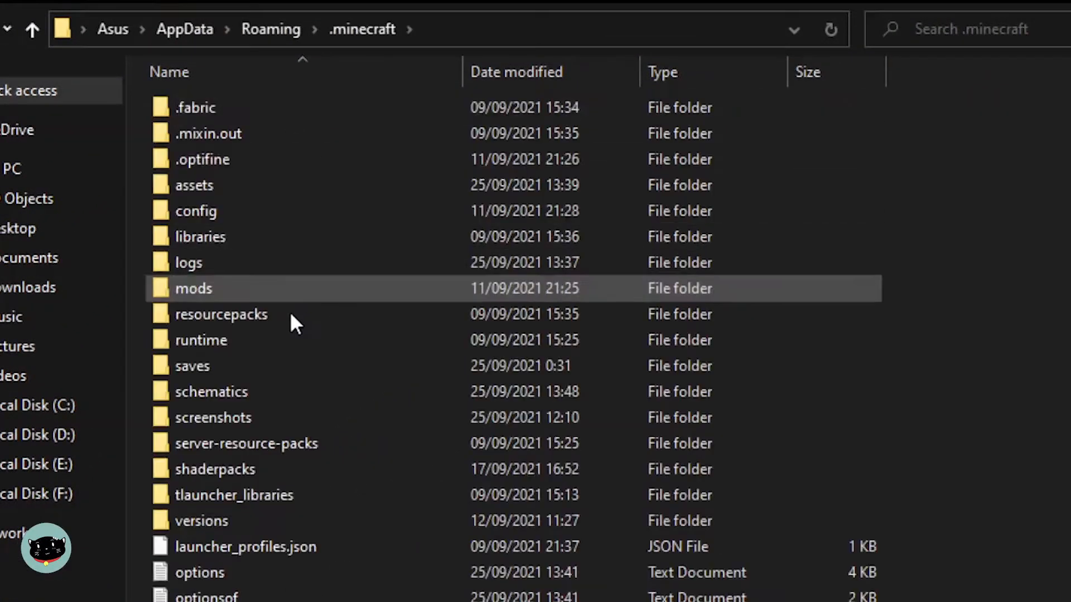
{"action": "double_click", "coordinate": [212, 392]}
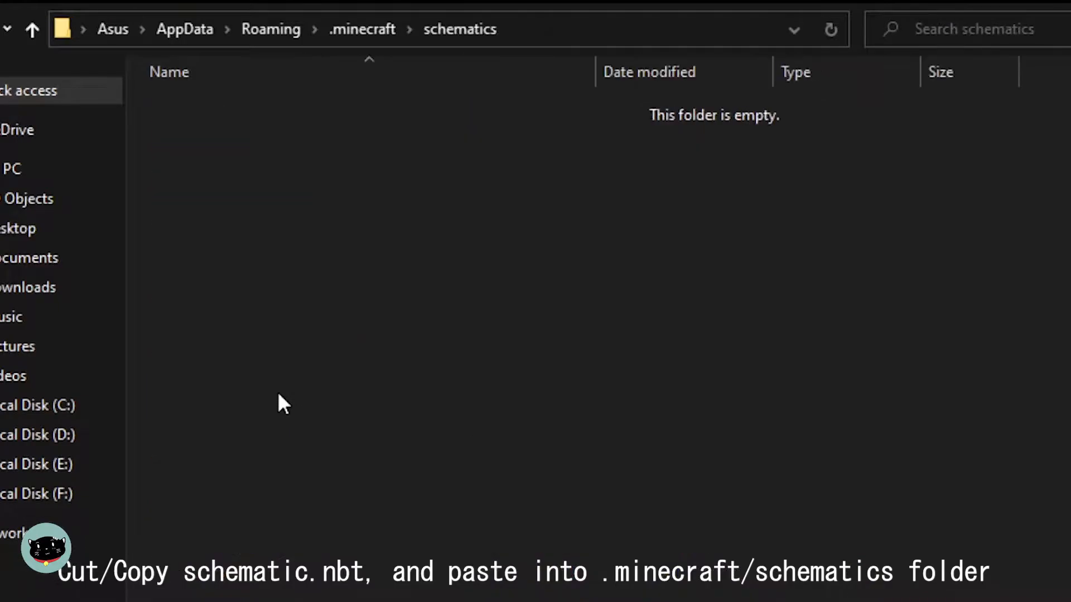
{"action": "mouse_move", "coordinate": [360, 293]}
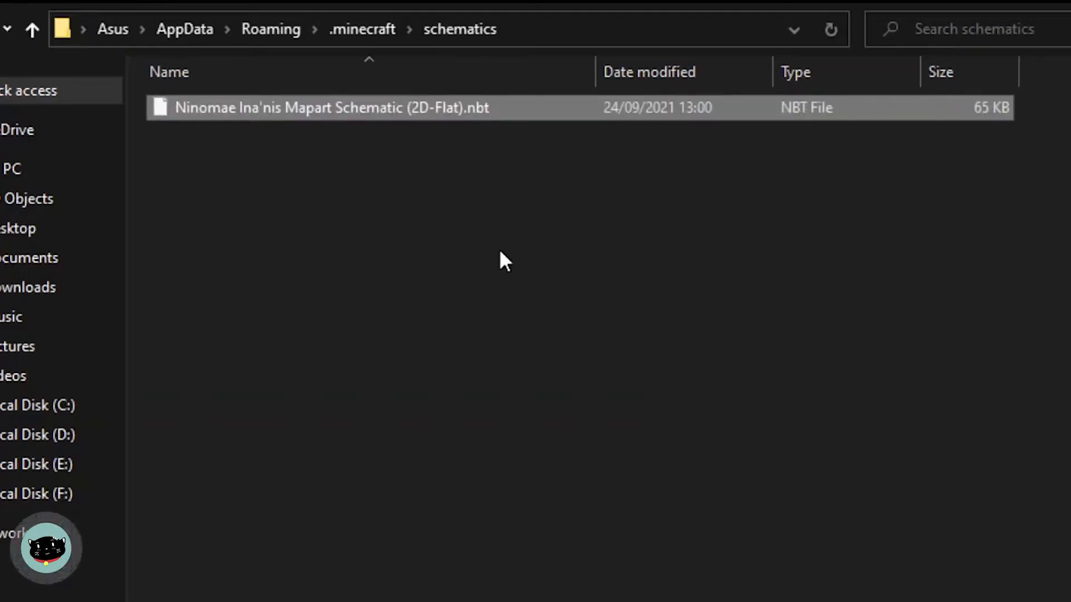
{"action": "left_click", "coordinate": [436, 293]}
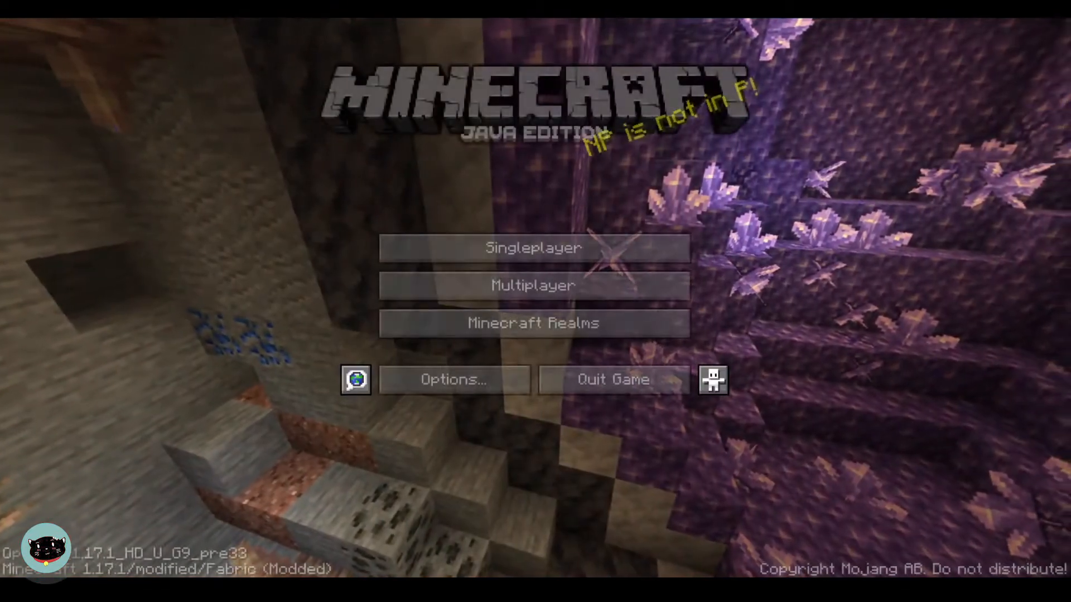
Select Hololive Fan SV in the multiplayer list and join it.
{"action": "left_click", "coordinate": [533, 285]}
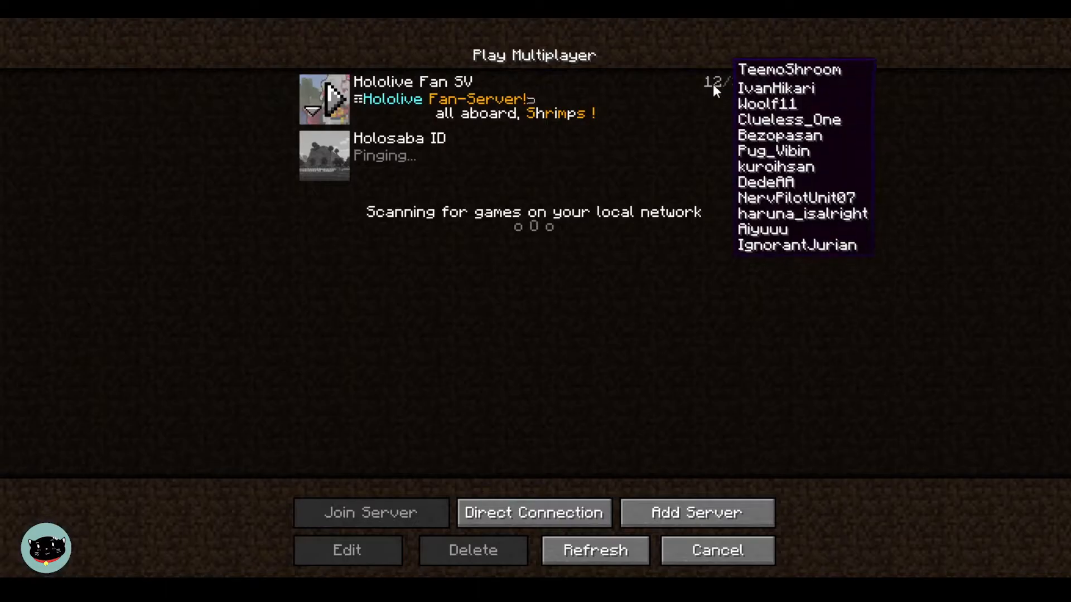
{"action": "left_click", "coordinate": [370, 513]}
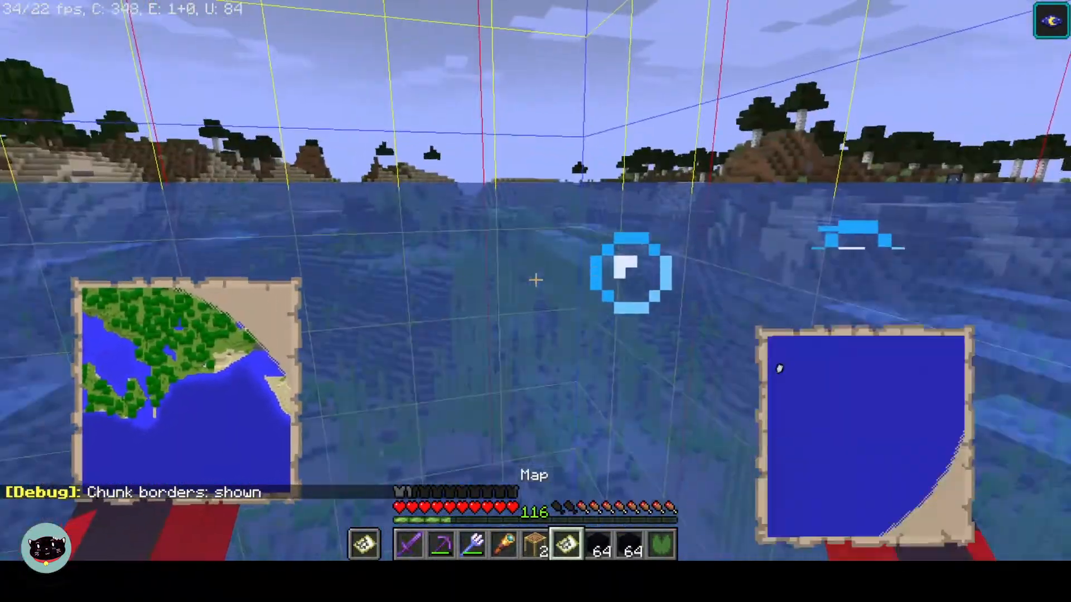
Show chunk borders with F3+G and fly over the ocean to the map art area.
{"action": "key", "text": "e"}
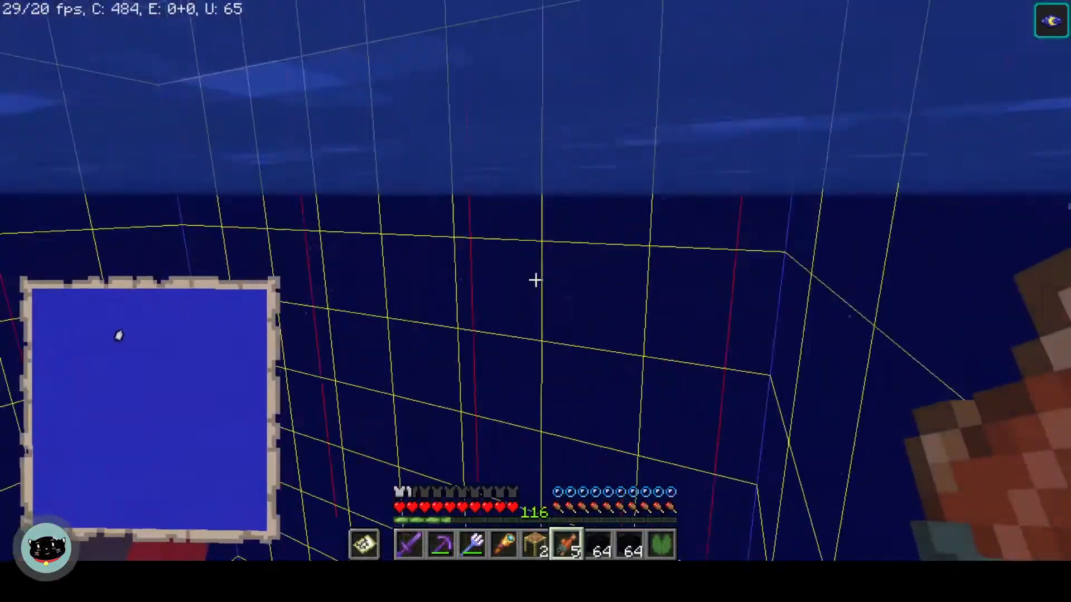
{"action": "key", "text": "f3+g"}
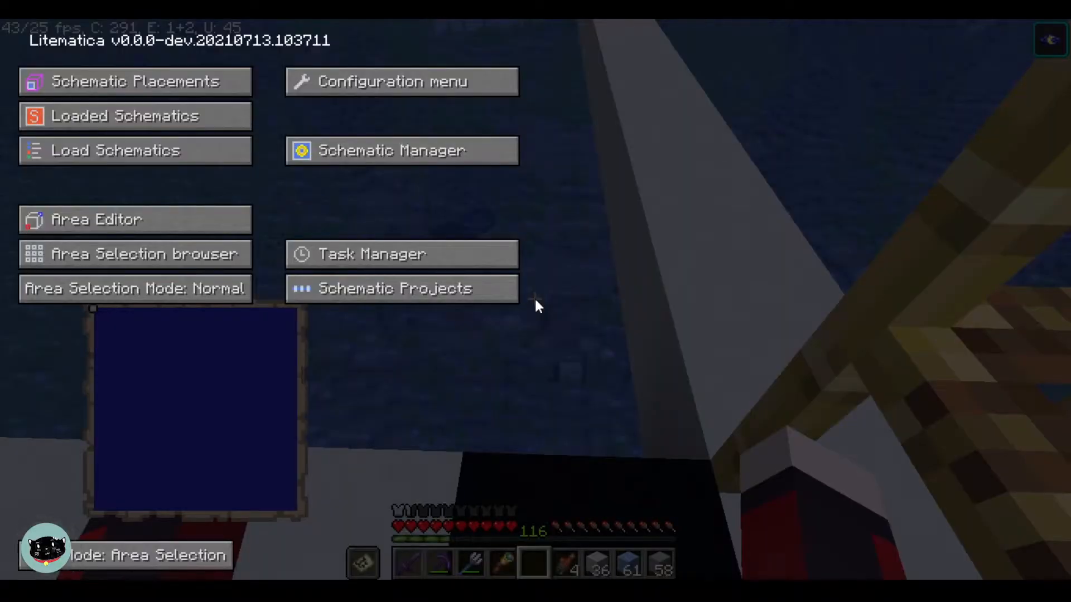
Open Litematica's Schematic Placements list.
{"action": "left_click", "coordinate": [115, 150]}
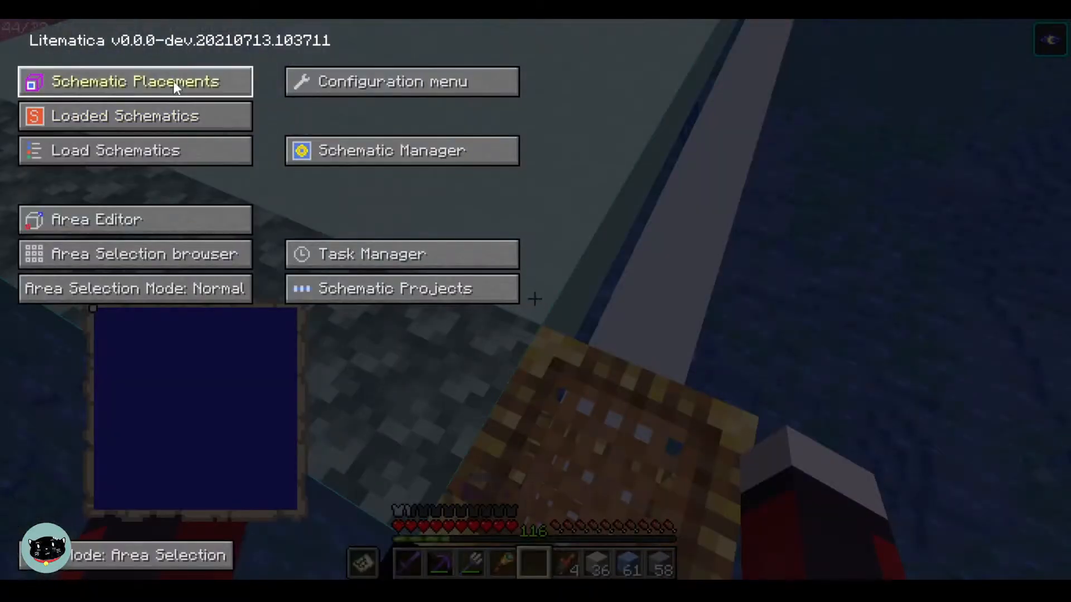
{"action": "left_click", "coordinate": [134, 81]}
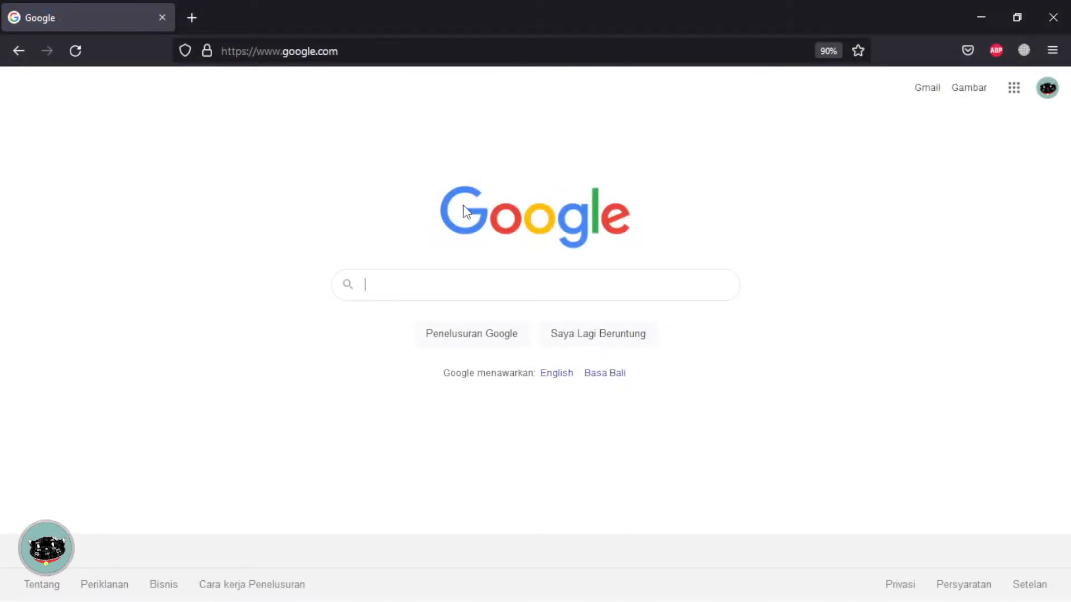
Search Google for 'minecraft pixelart converter' and open the minecraftart.netlify.app result.
{"action": "type", "text": "minec"}
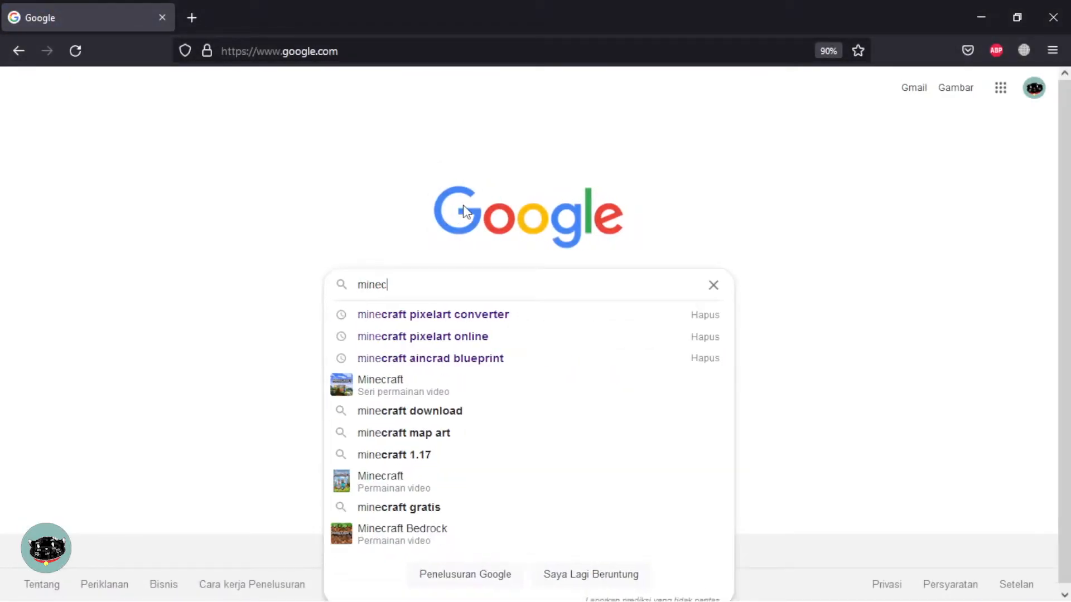
{"action": "left_click", "coordinate": [432, 314]}
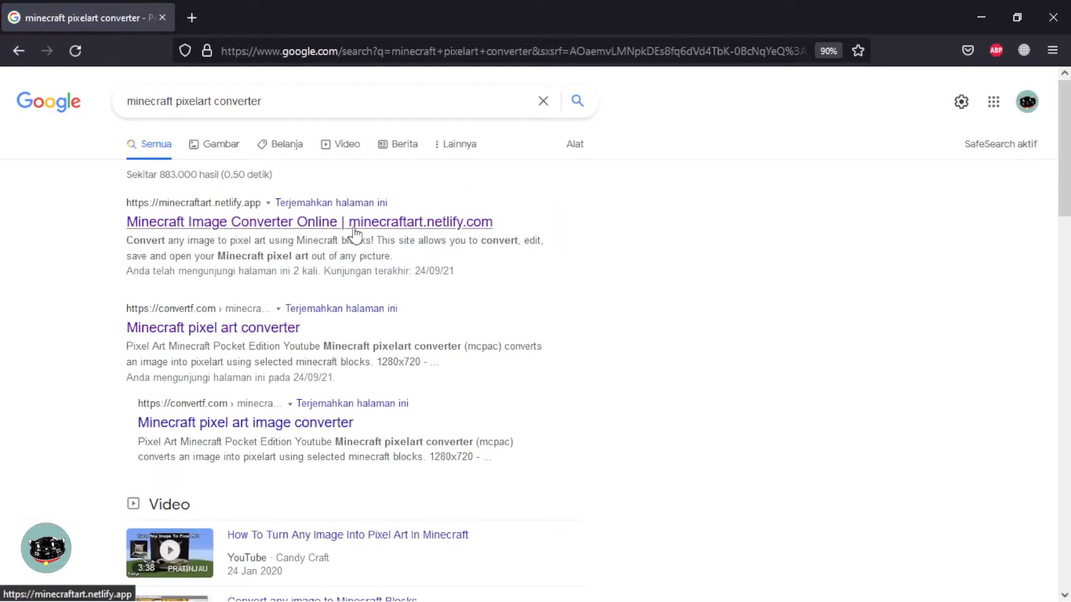
{"action": "left_click", "coordinate": [309, 220]}
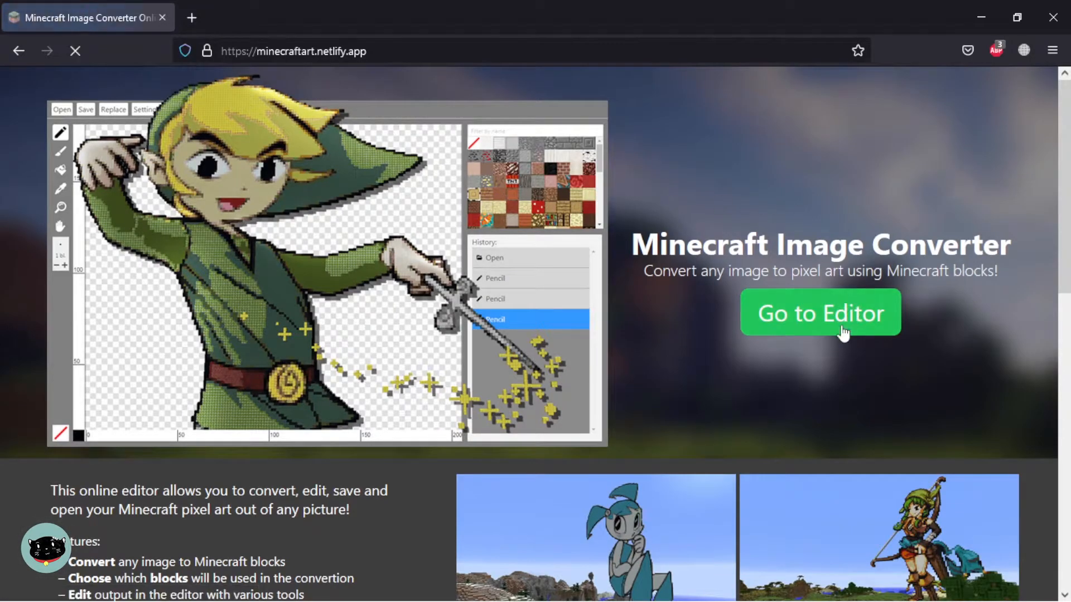
Go to the editor page where an image or .schematic can be uploaded.
{"action": "left_click", "coordinate": [820, 312]}
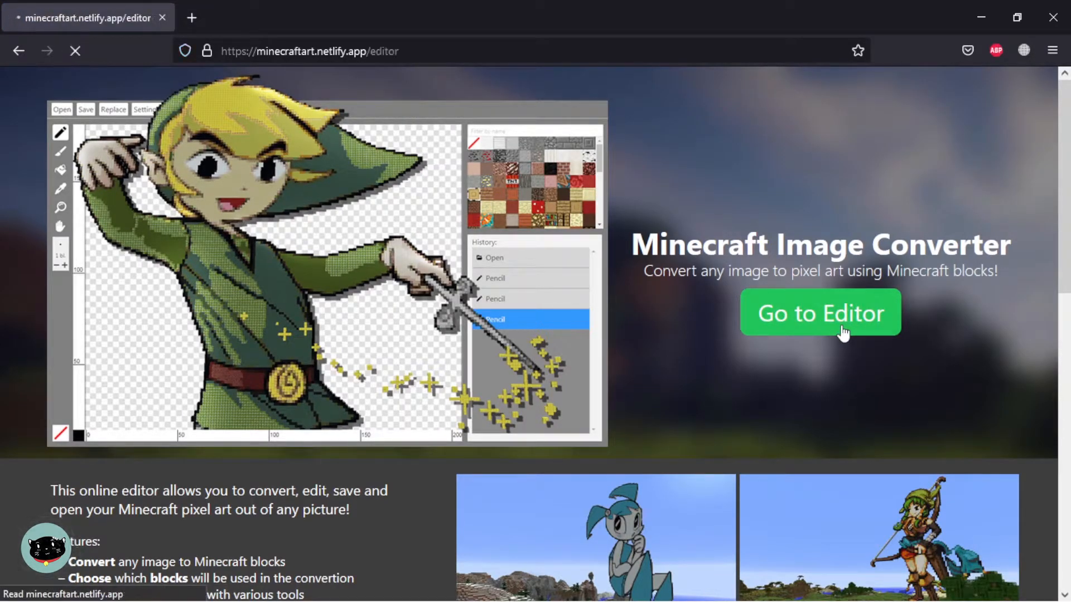
{"action": "left_click", "coordinate": [819, 312]}
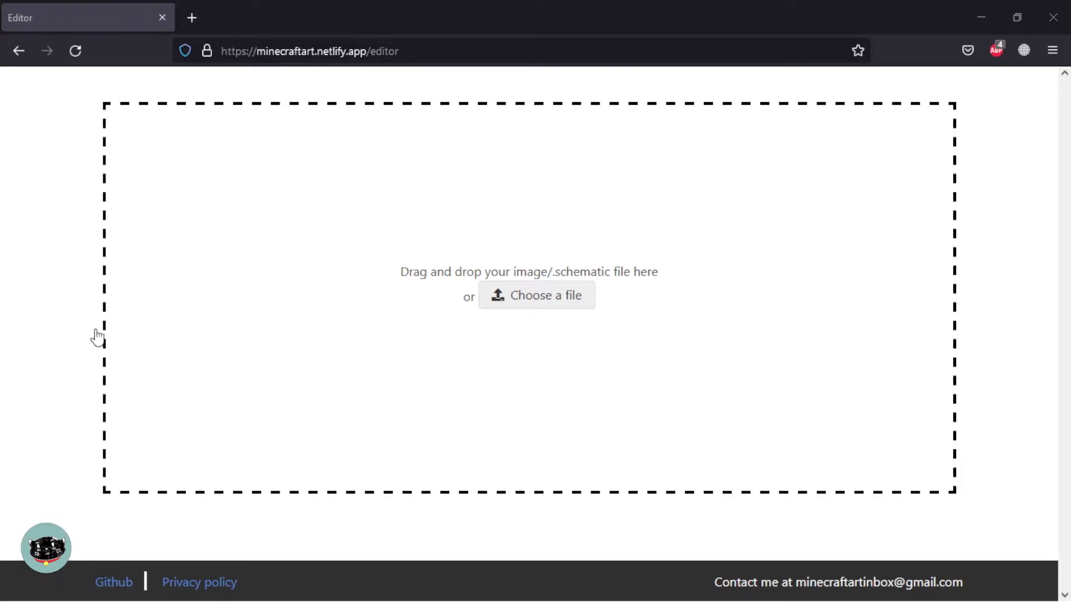
{"action": "mouse_move", "coordinate": [328, 244]}
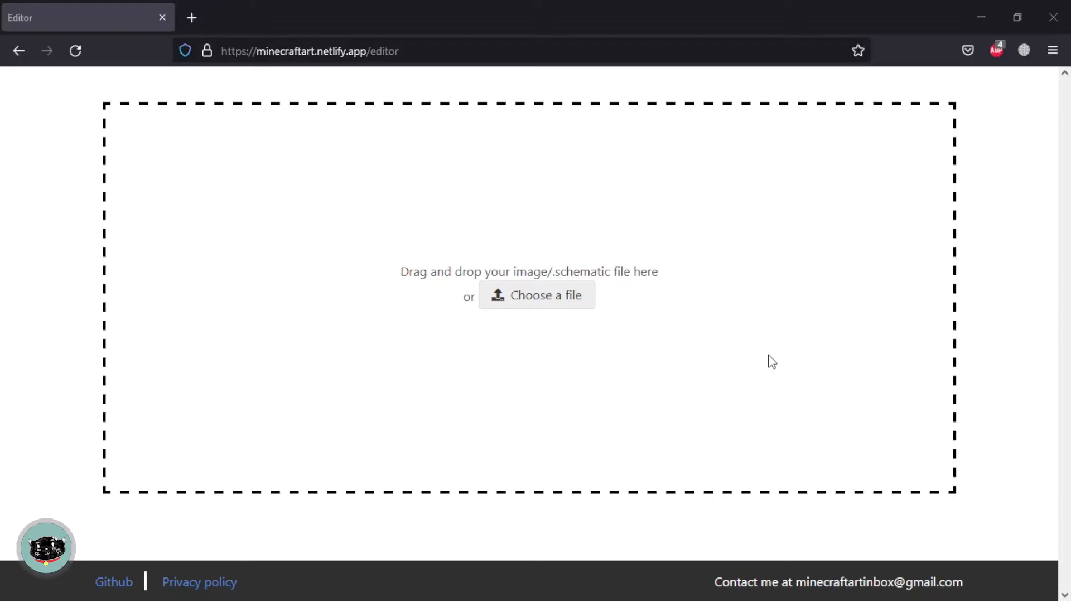
Load the Ninomae Ina'nis image, exclude bedrock, set width 40 and crop to the figure.
{"action": "left_click", "coordinate": [536, 295]}
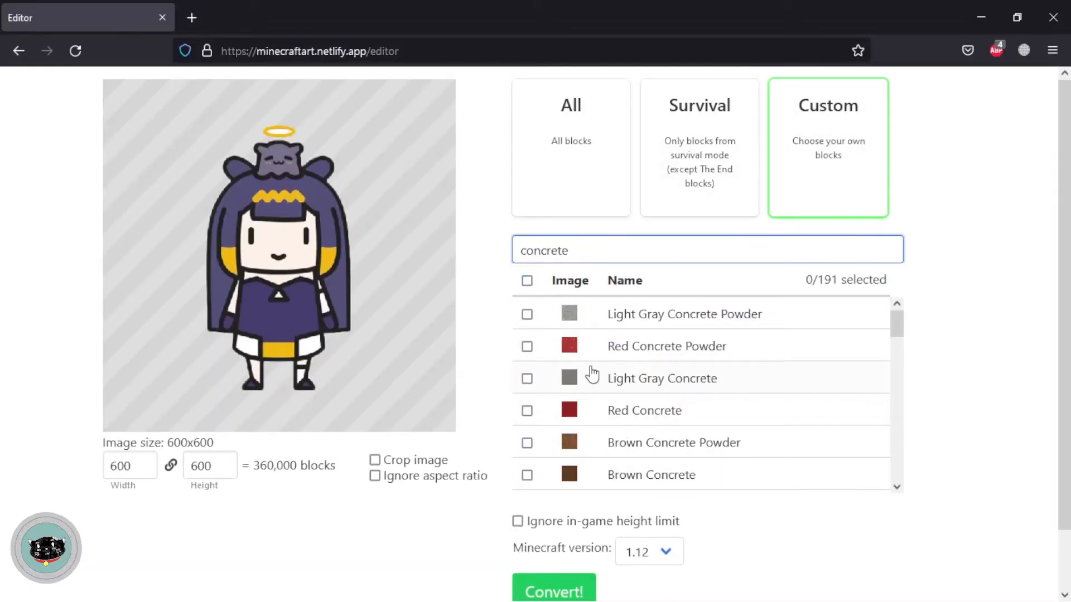
{"action": "type", "text": "bedr"}
{"action": "left_click", "coordinate": [129, 465]}
{"action": "type", "text": "4"}
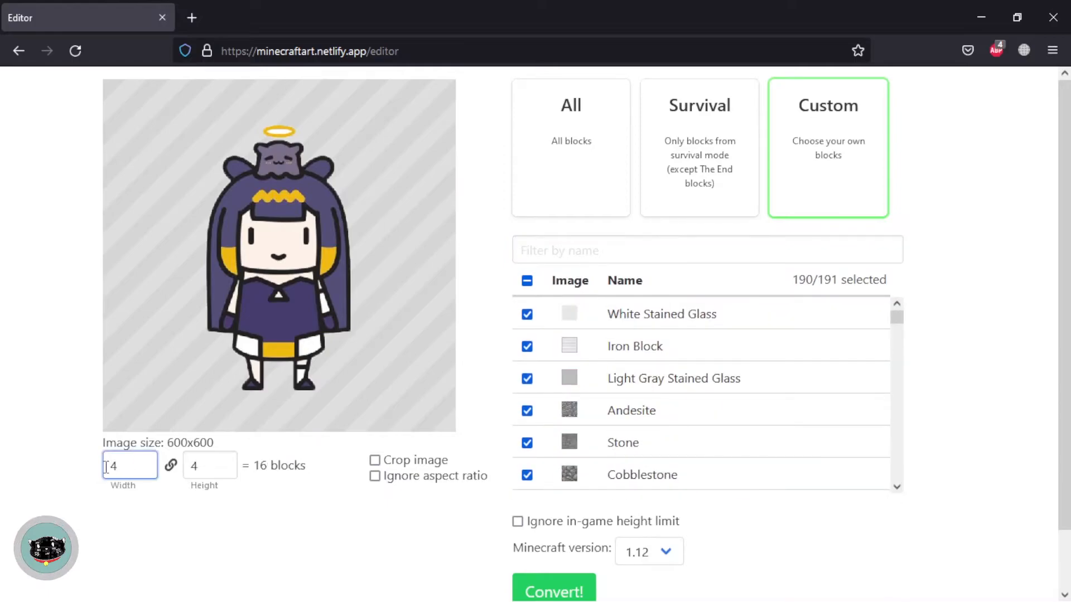
{"action": "type", "text": "0"}
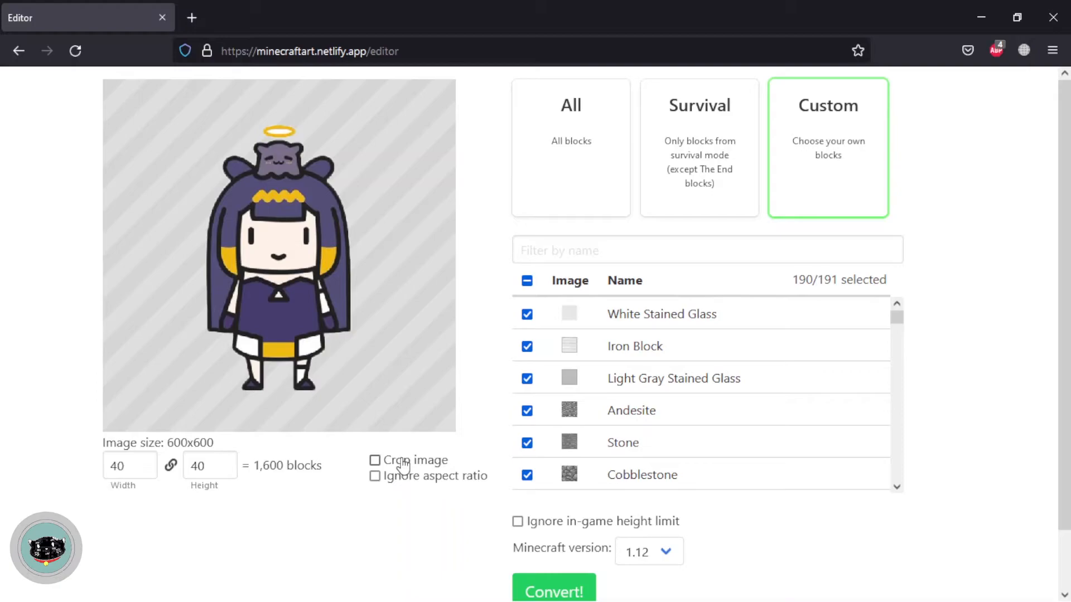
{"action": "left_click", "coordinate": [376, 459]}
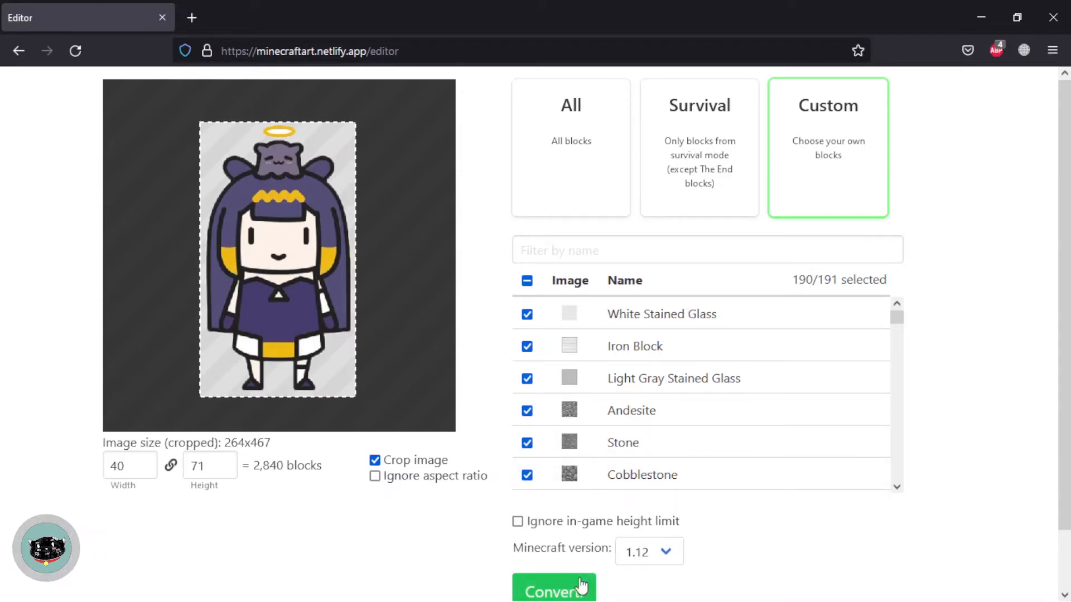
Convert to 40×71-block pixel art and save the schematic as 'Smol Ina Pixelart'.
{"action": "left_click", "coordinate": [554, 587]}
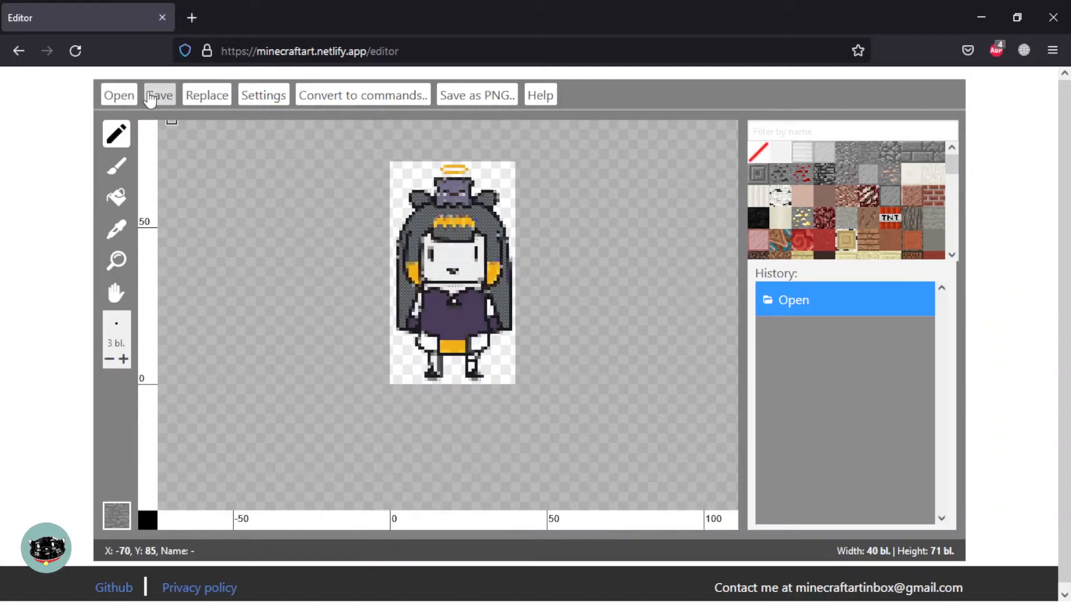
{"action": "left_click", "coordinate": [158, 94]}
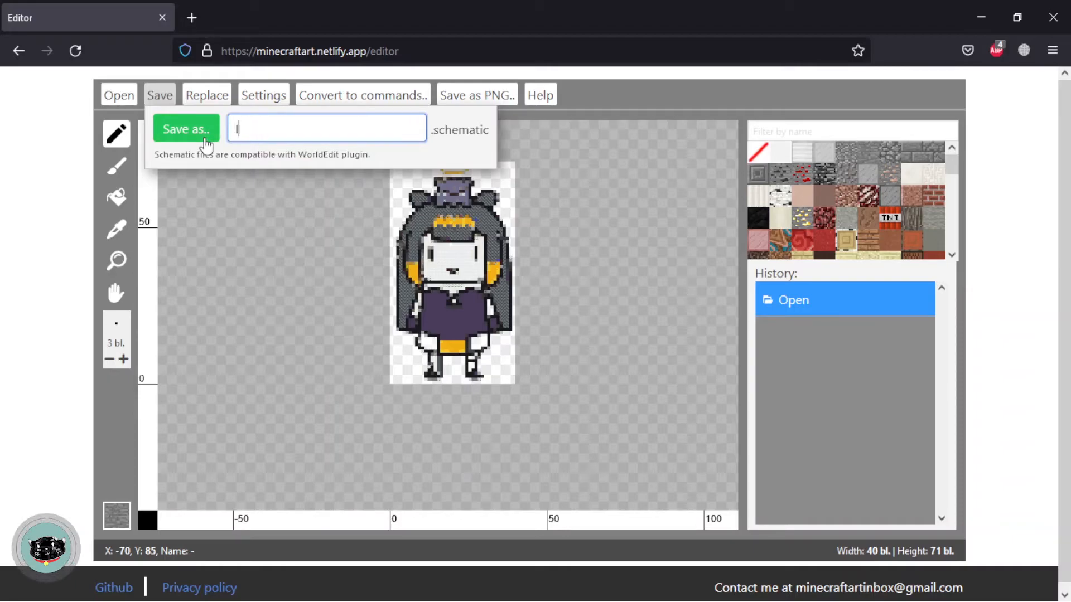
{"action": "type", "text": "Smol Ina"}
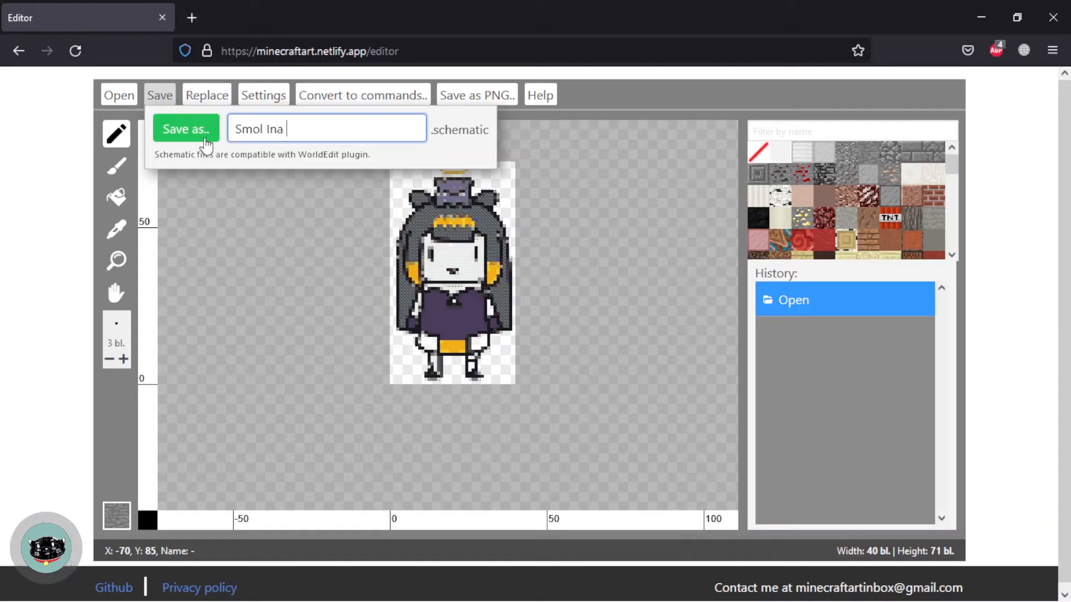
{"action": "type", "text": "Pixelart"}
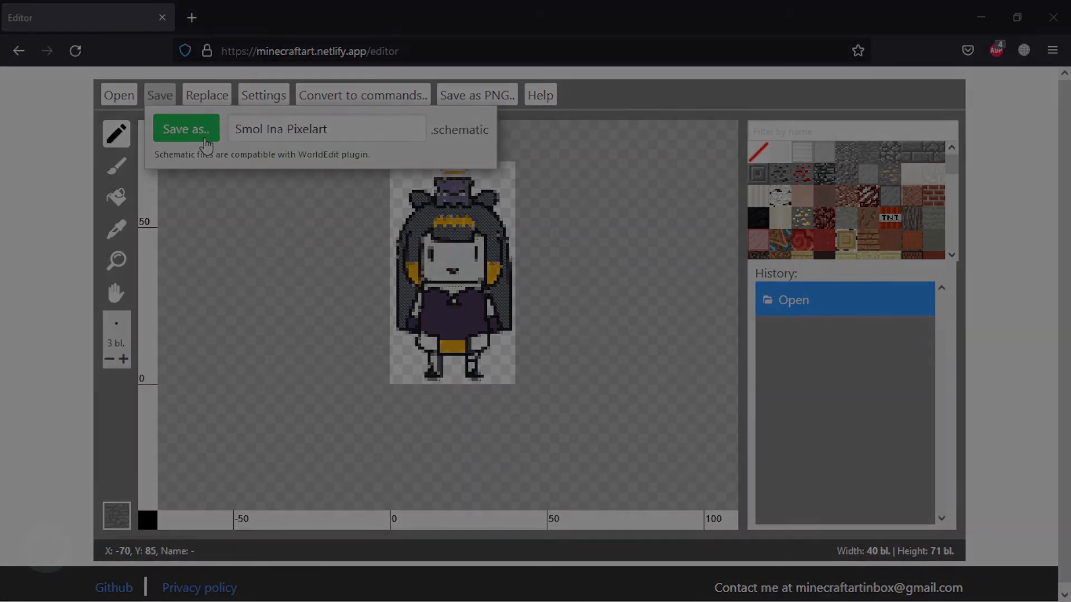